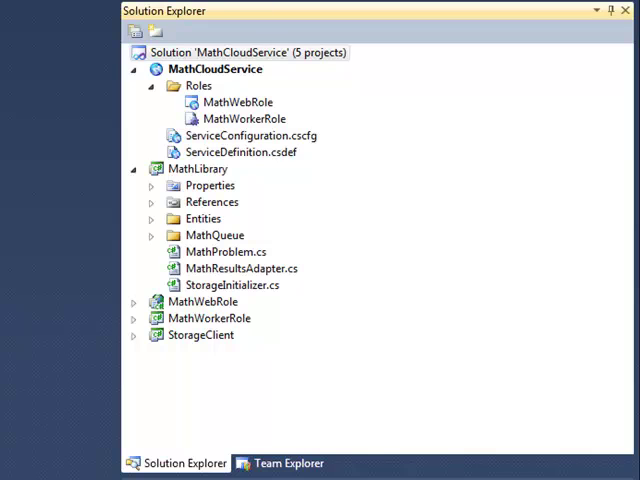
mouse_move(402, 232)
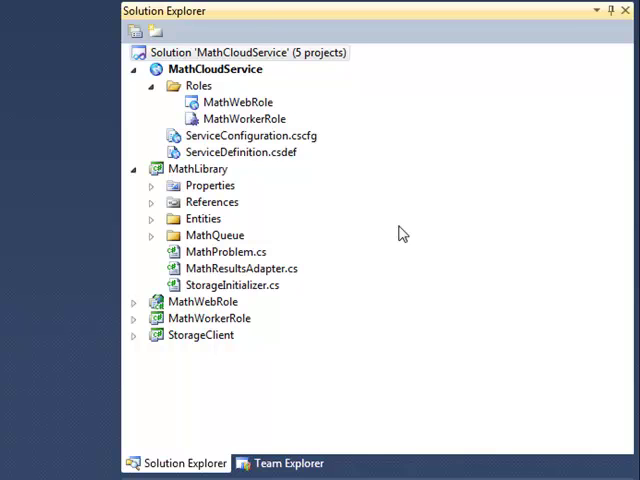
mouse_move(258, 312)
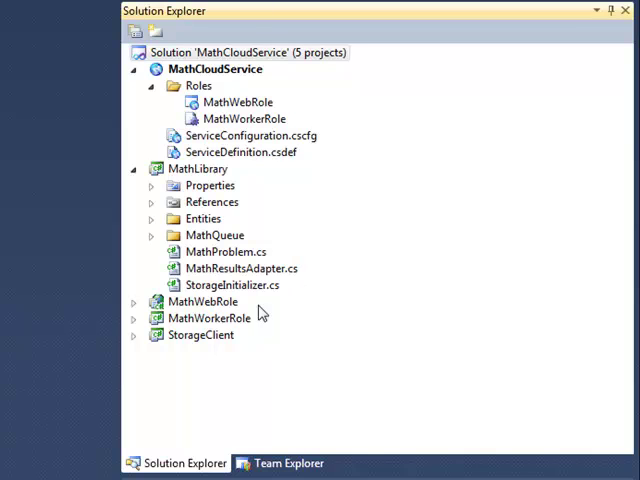
Collapse MathLibrary and step through the MathWebRole and MathWorkerRole project nodes.
click(204, 300)
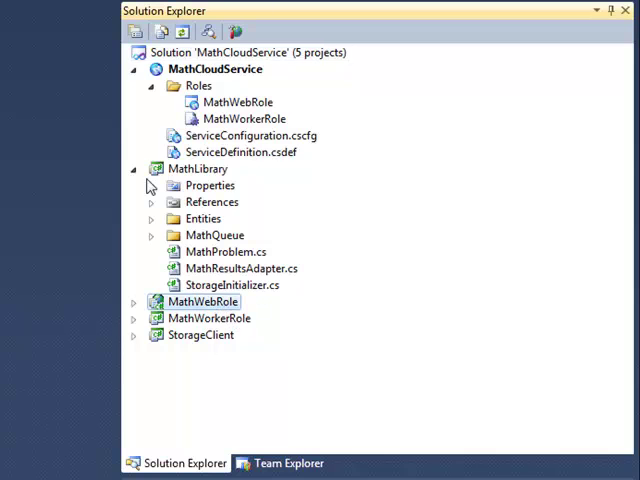
click(132, 168)
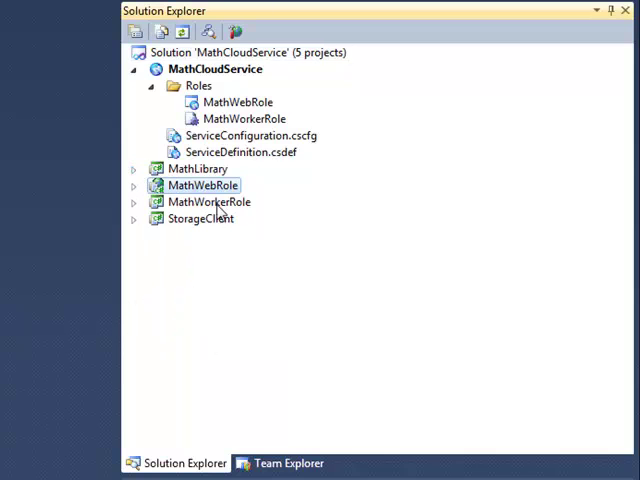
click(208, 202)
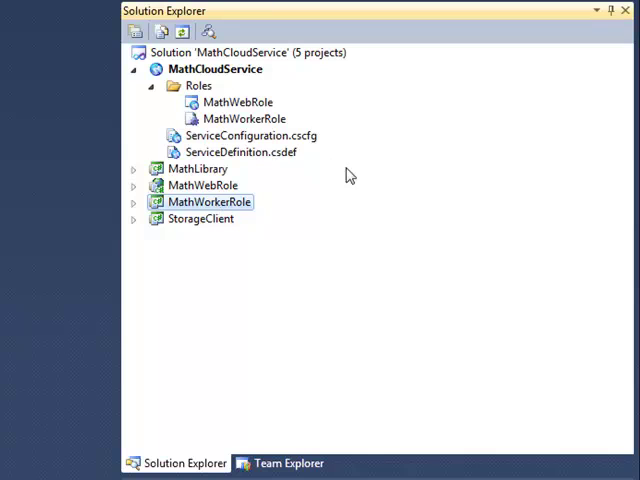
mouse_move(324, 176)
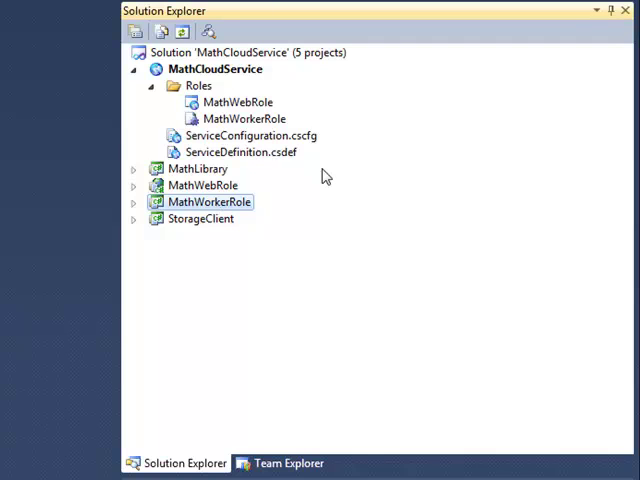
click(196, 168)
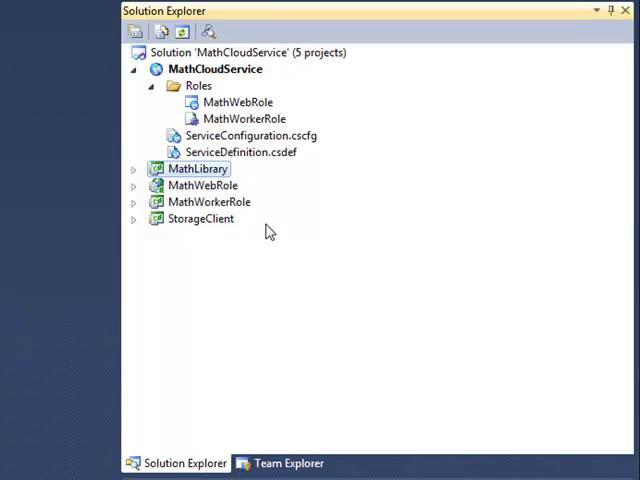
click(208, 202)
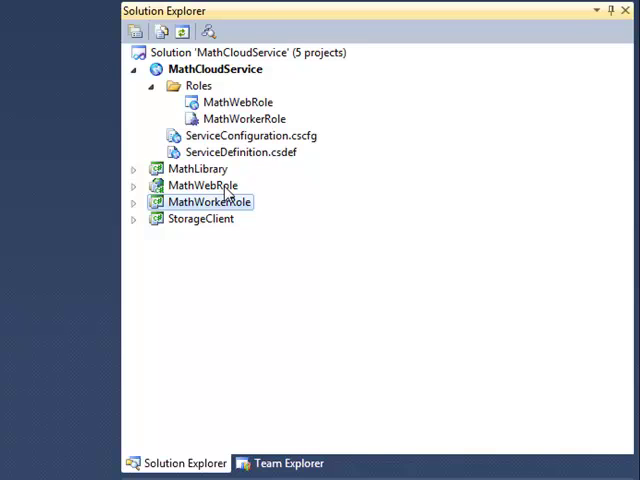
mouse_move(350, 210)
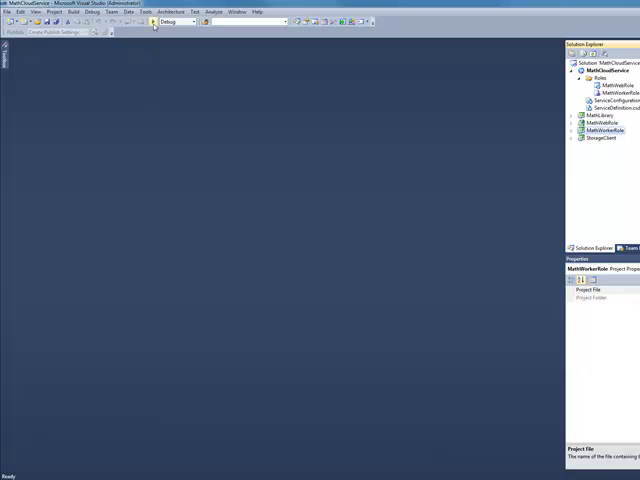
mouse_move(150, 24)
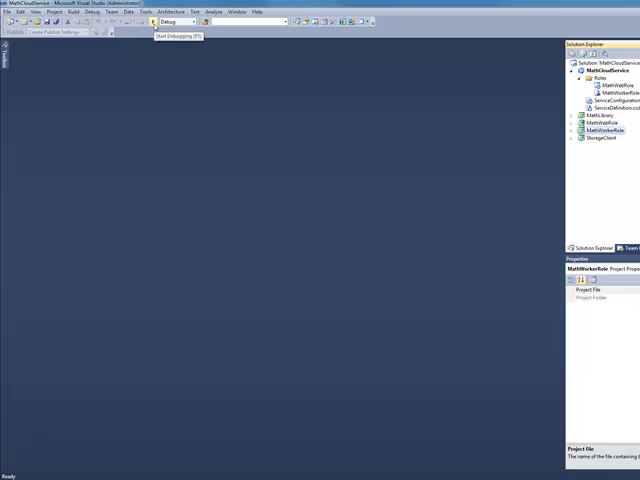
Start debugging so the calculator web page opens locally in Internet Explorer.
click(152, 24)
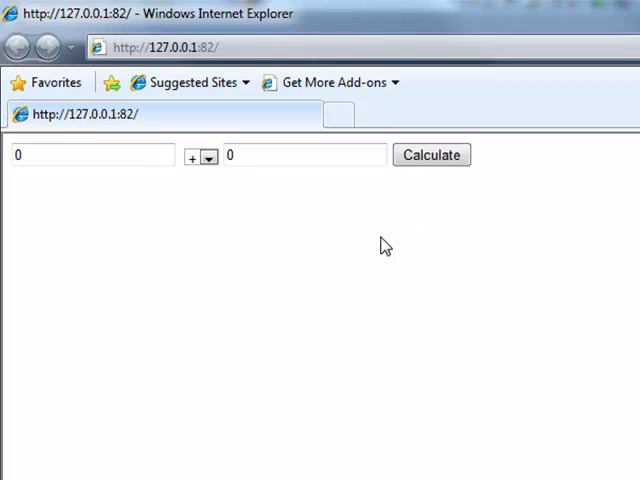
mouse_move(372, 232)
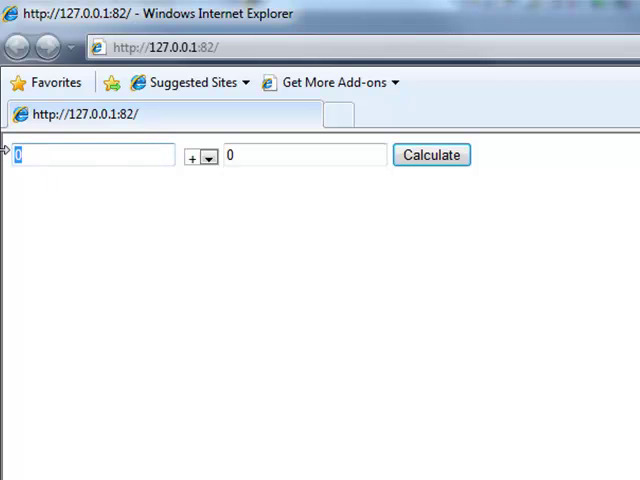
Enter 10 as the first operand and 20 as the second on the calculator page.
text(10)
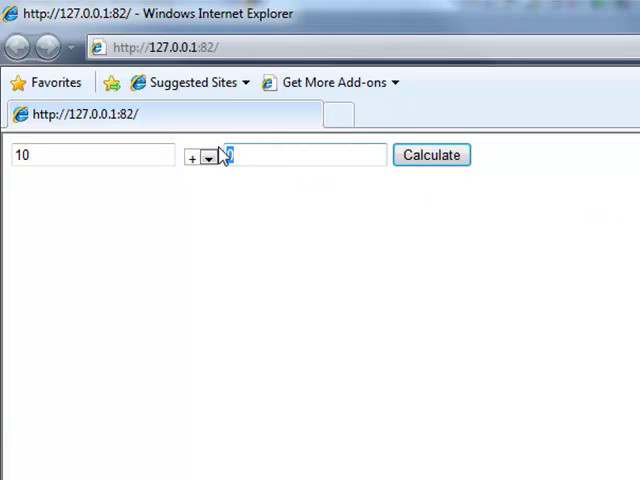
text(20)
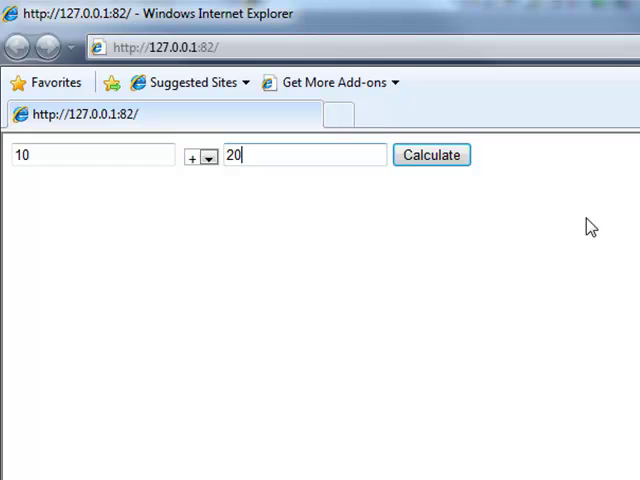
mouse_move(544, 218)
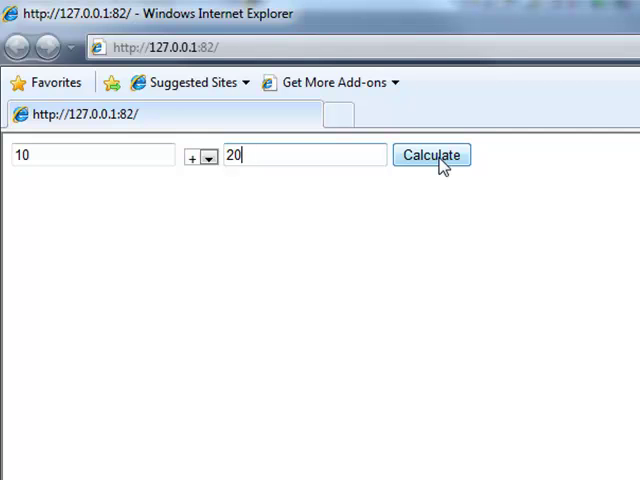
Submit the calculation so the results list shows 10 + 20 = 30.
click(432, 156)
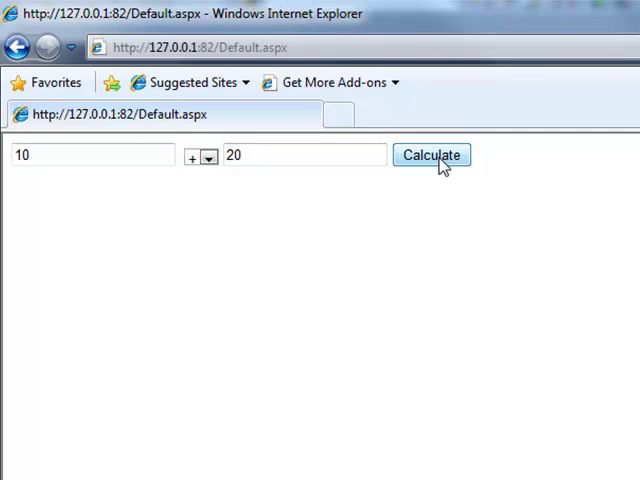
click(432, 156)
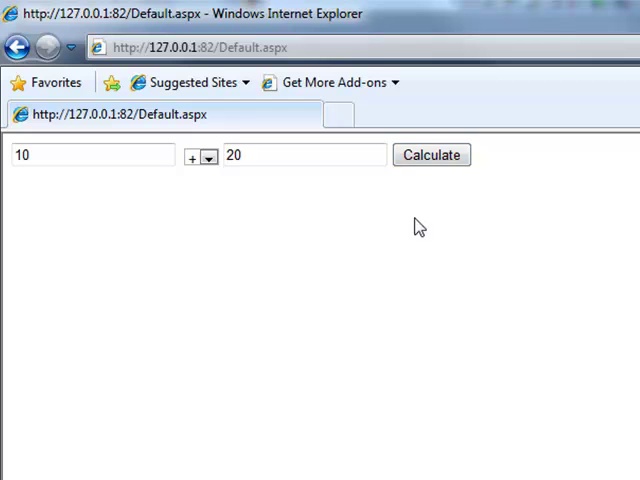
click(432, 156)
text(0)
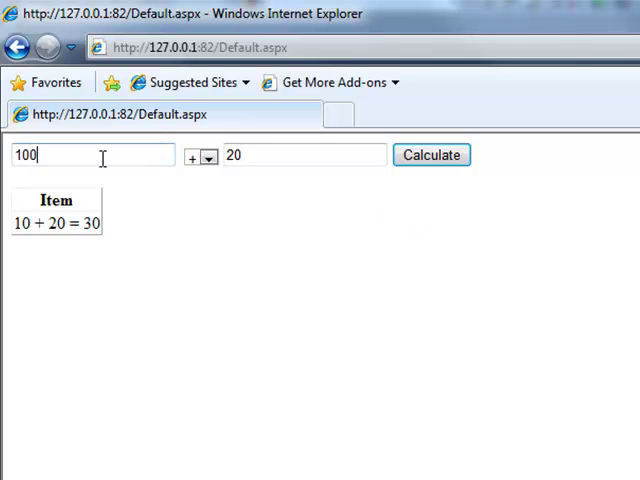
Change the first number to 100 and choose a different operator for the next calculation.
click(256, 156)
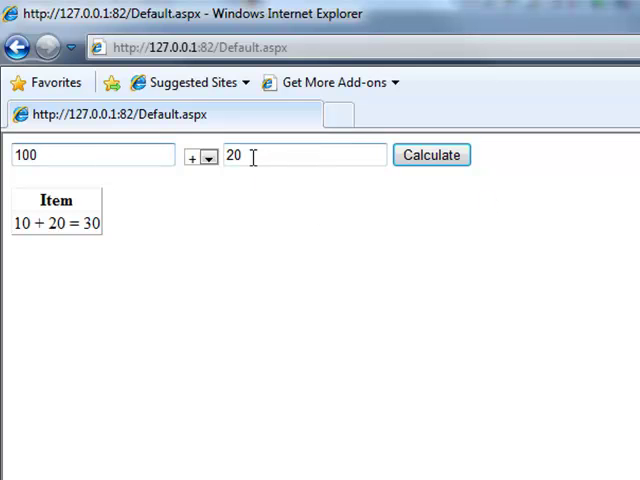
click(204, 158)
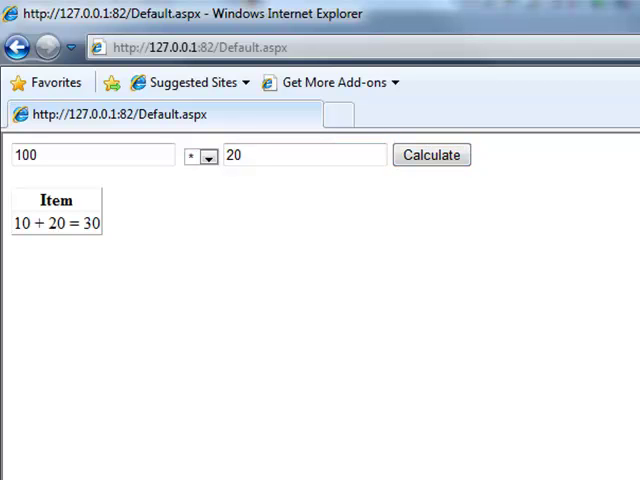
click(432, 156)
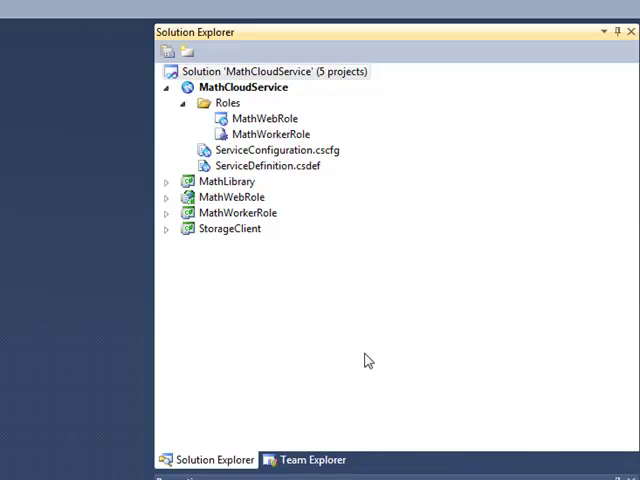
mouse_move(352, 346)
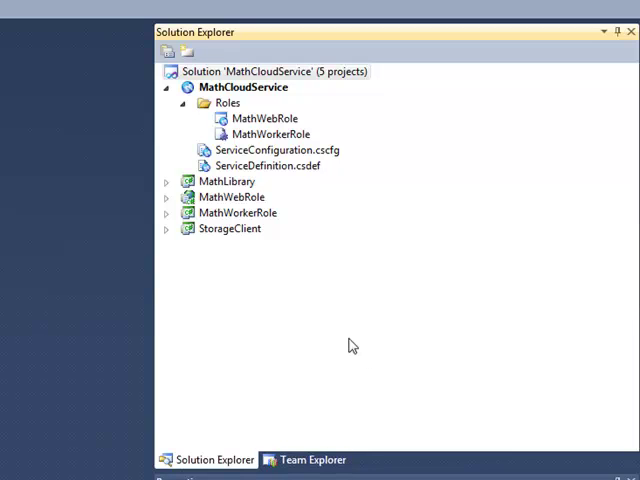
mouse_move(470, 216)
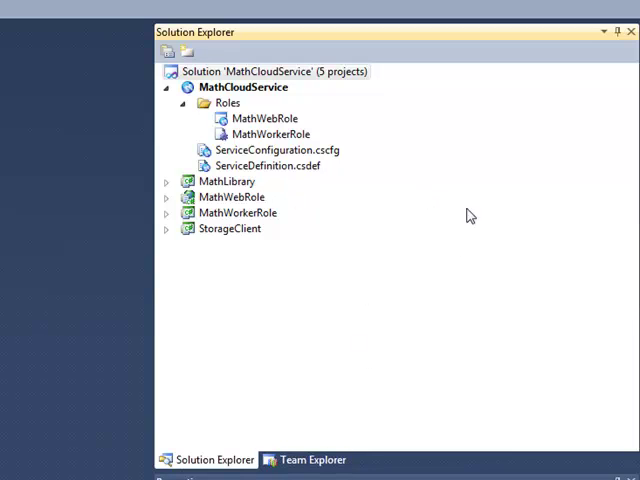
Expand MathWebRole and bring up Default.aspx in the designer.
click(164, 196)
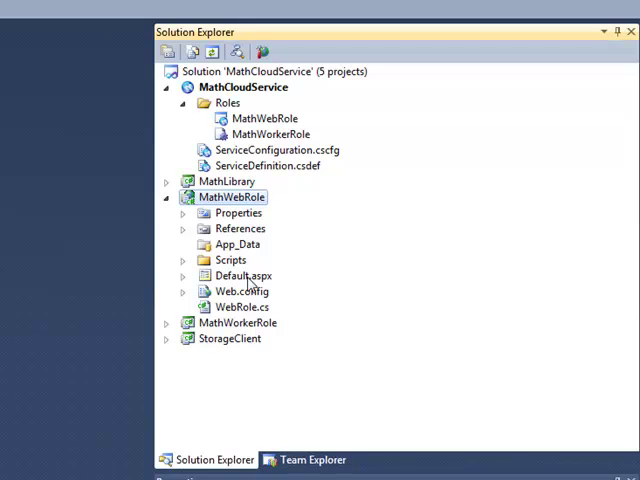
click(244, 276)
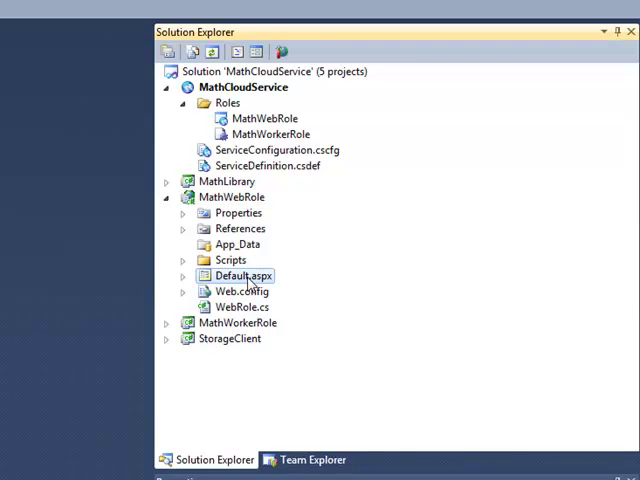
mouse_move(280, 290)
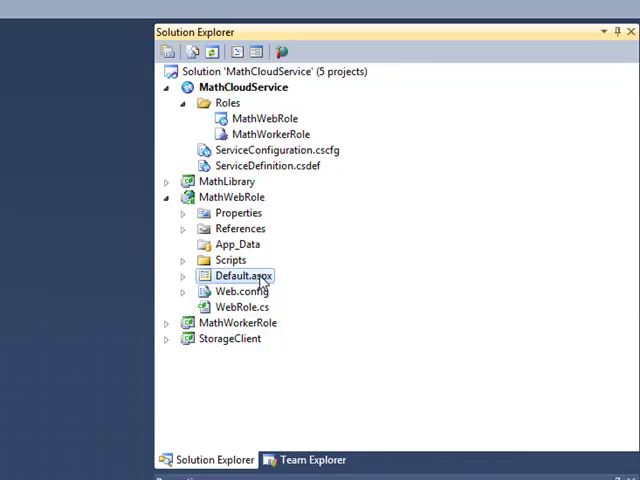
double_click(240, 276)
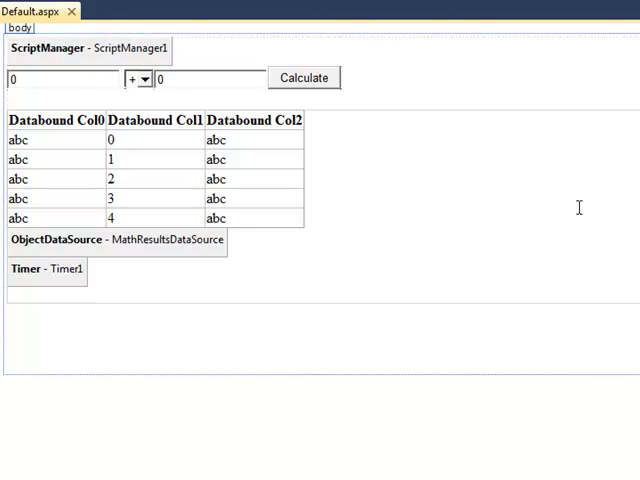
mouse_move(500, 88)
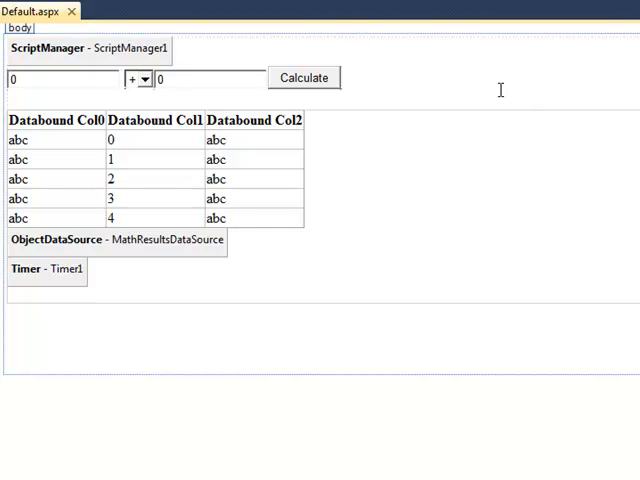
mouse_move(340, 206)
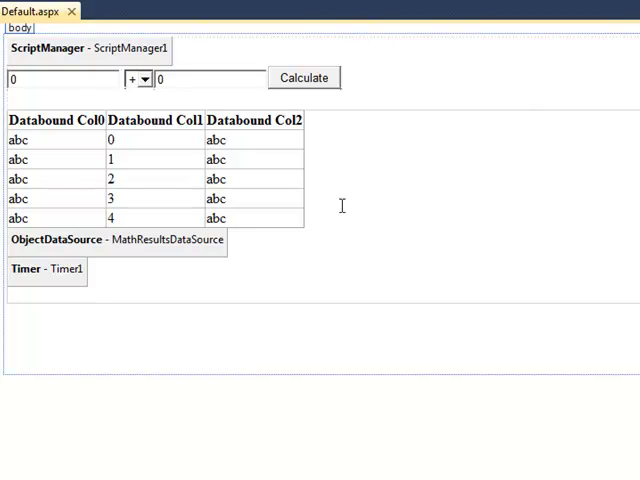
mouse_move(338, 200)
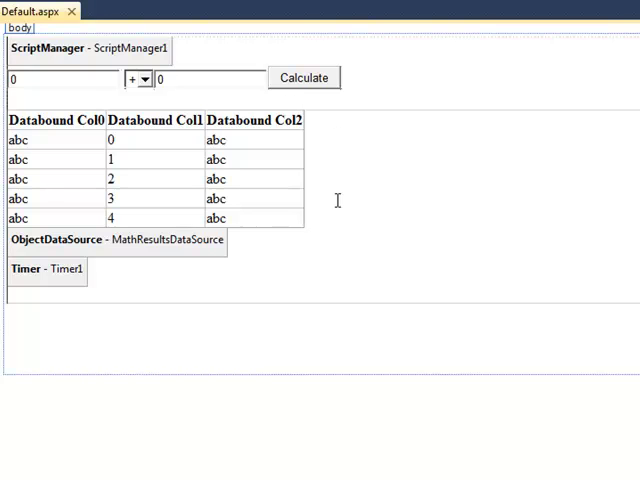
click(304, 76)
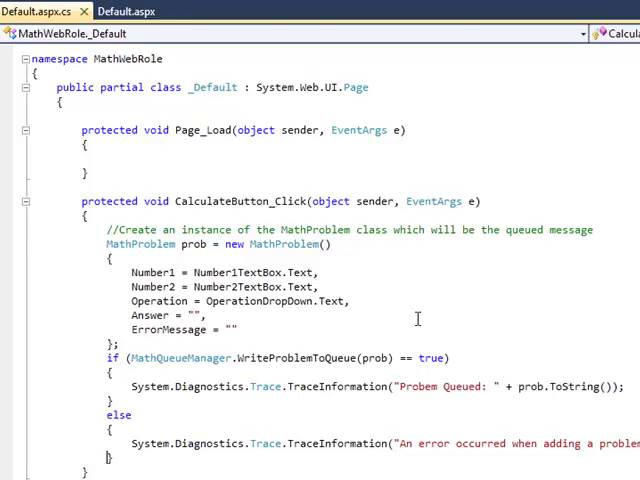
mouse_move(278, 228)
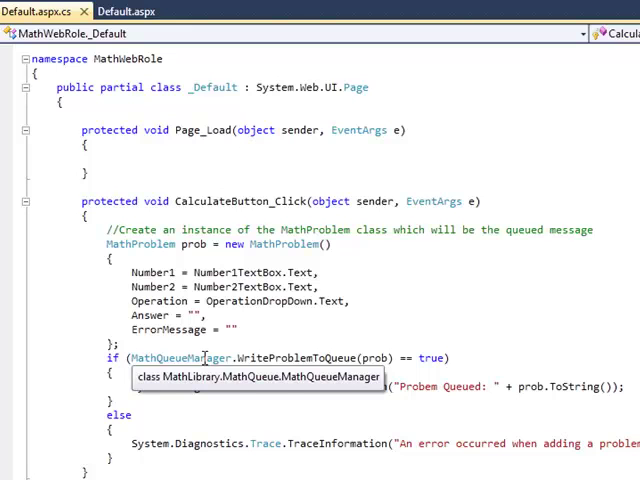
mouse_move(388, 330)
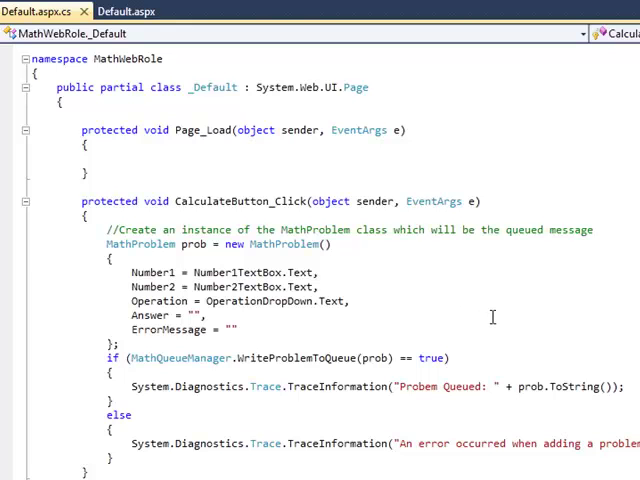
mouse_move(536, 332)
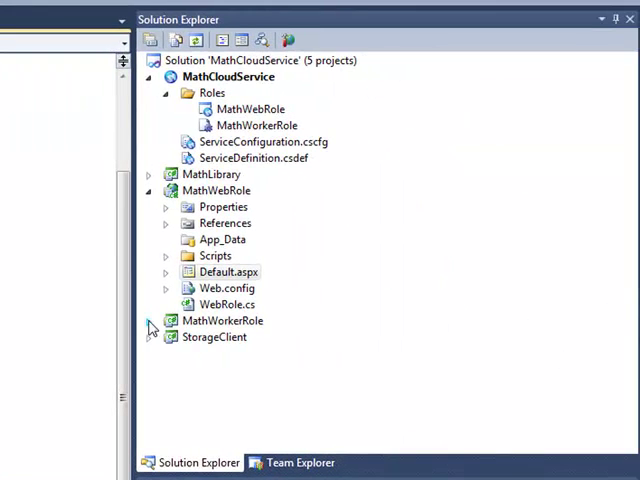
Expand MathWorkerRole and bring up WorkerRole.cs with its queue-reading Run loop.
click(148, 320)
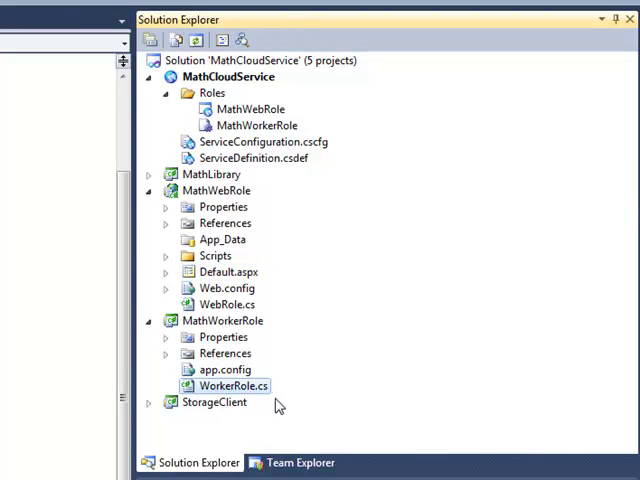
mouse_move(384, 412)
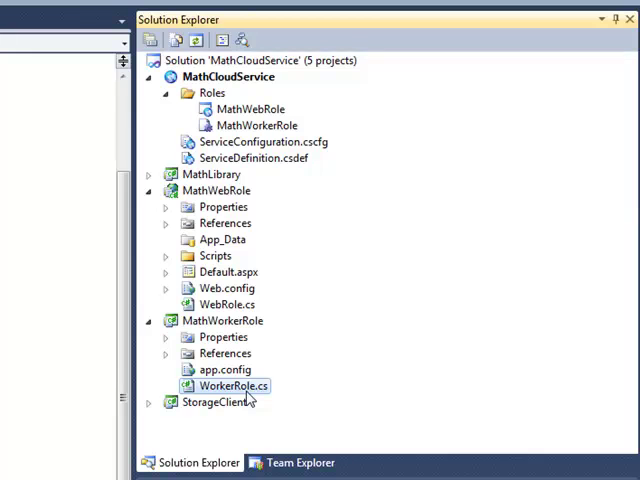
double_click(226, 386)
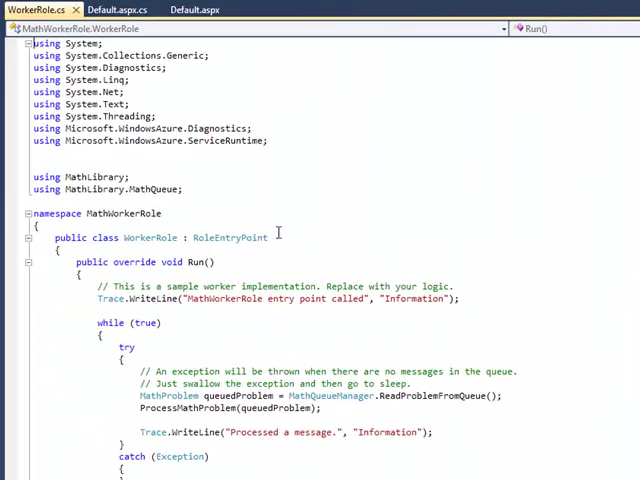
mouse_move(224, 236)
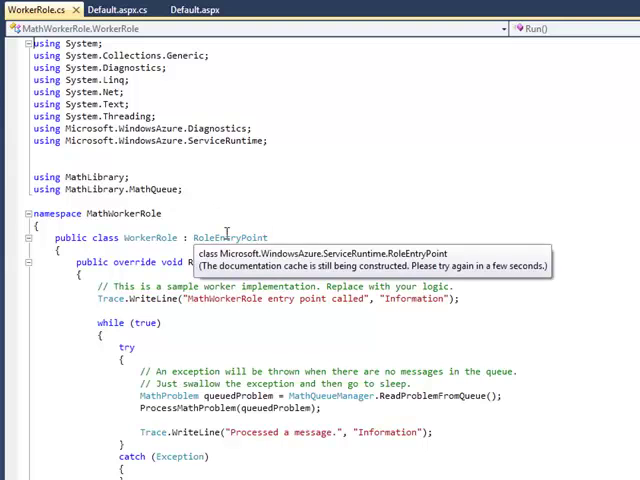
mouse_move(420, 240)
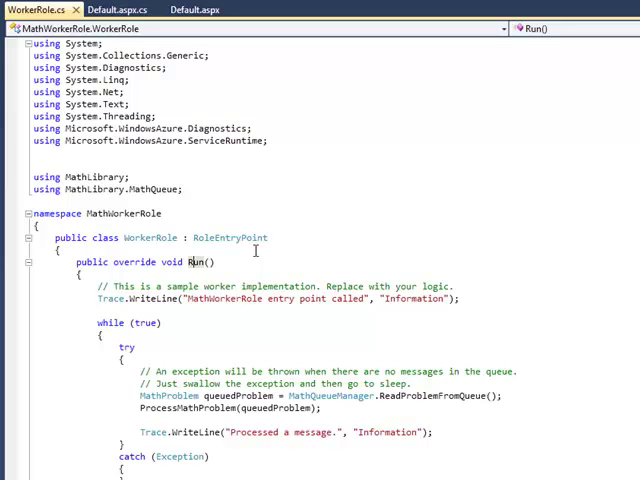
scroll(down, 3)
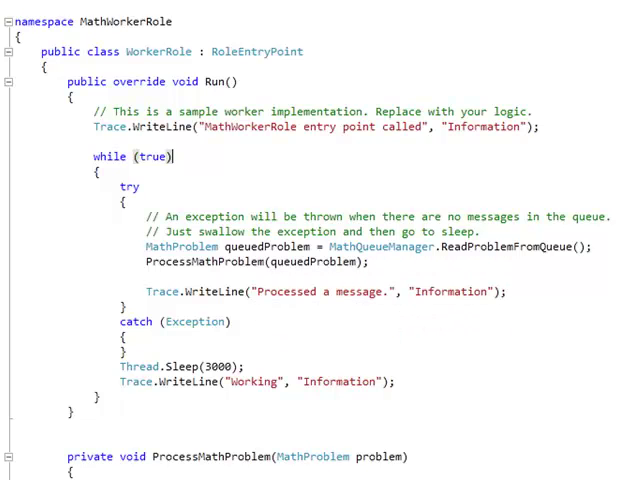
scroll(down, 3)
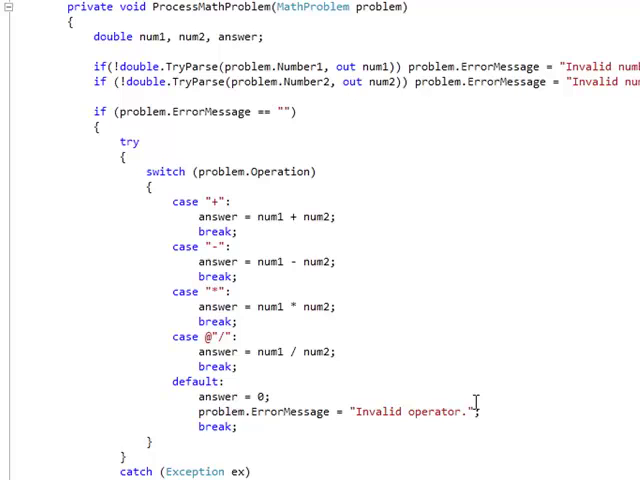
mouse_move(472, 142)
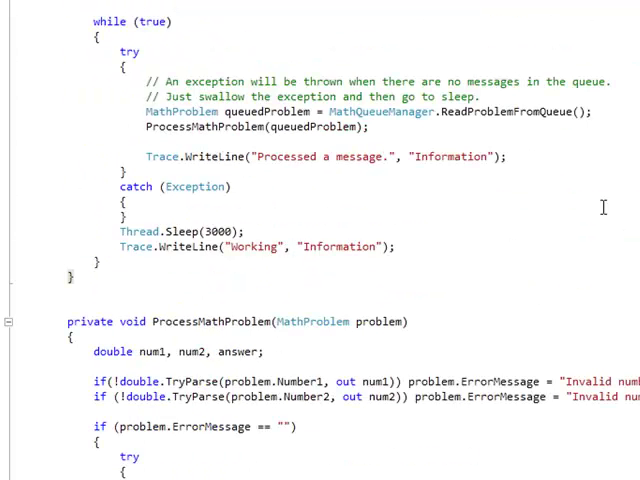
mouse_move(388, 188)
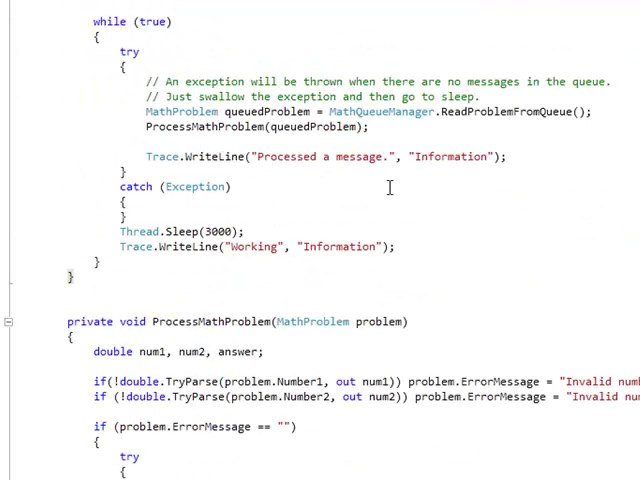
scroll(down, 3)
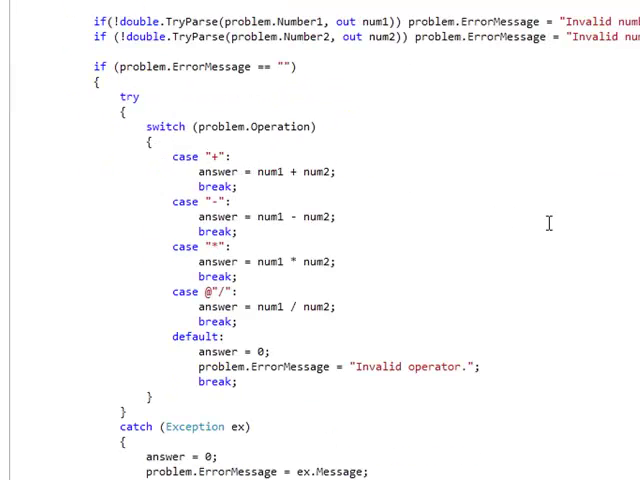
scroll(down, 3)
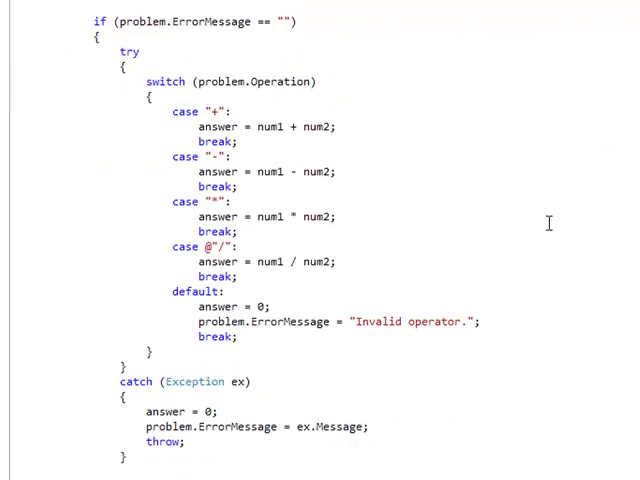
scroll(down, 3)
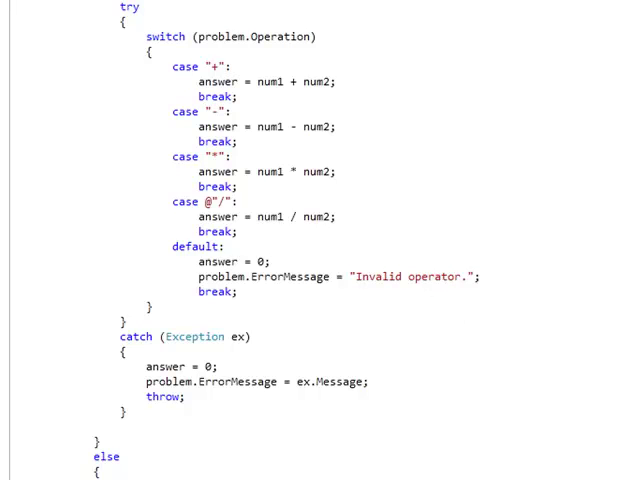
scroll(down, 3)
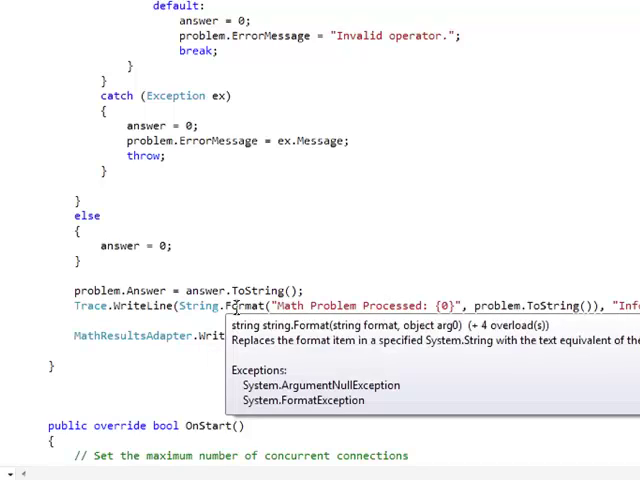
key(Escape)
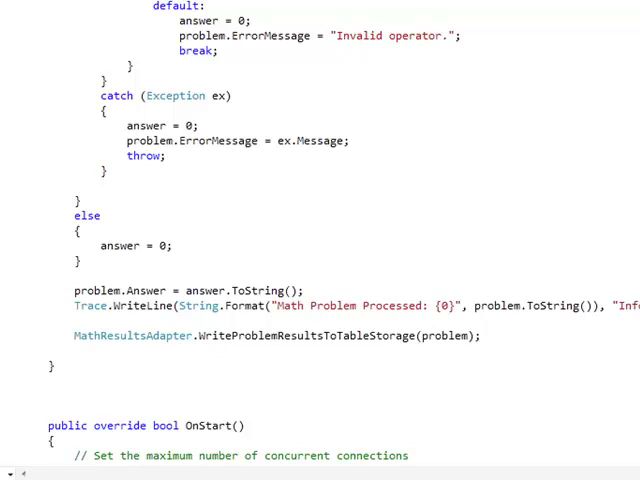
scroll(up, 3)
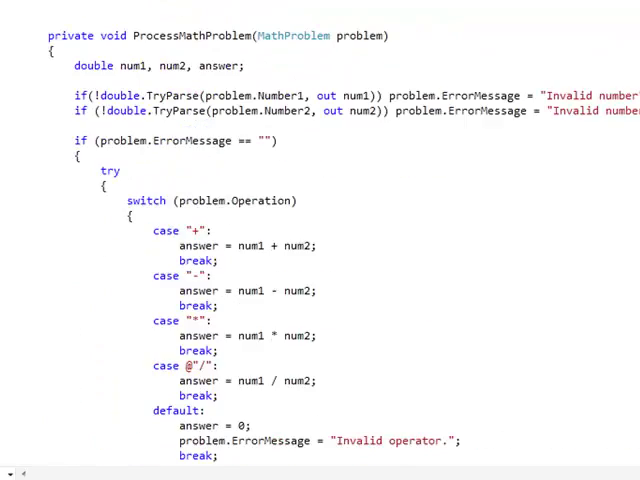
click(40, 8)
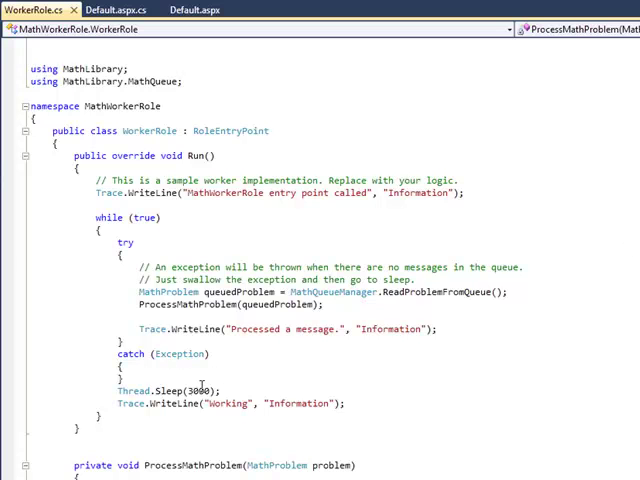
mouse_move(272, 382)
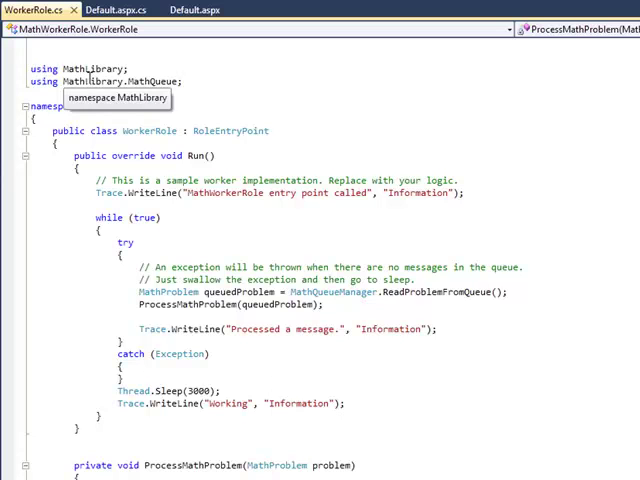
mouse_move(330, 198)
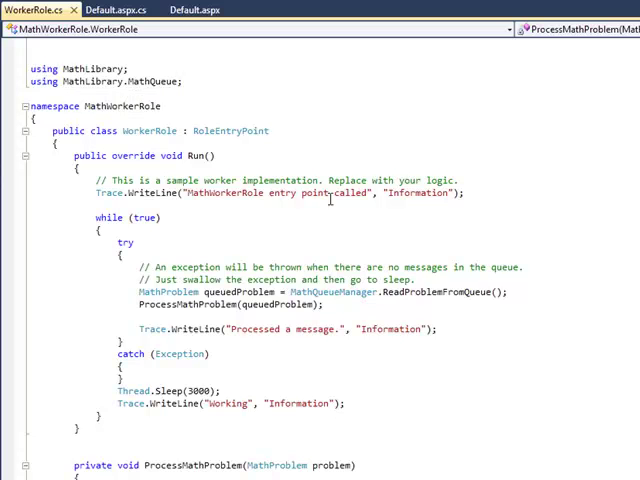
Return to Default.aspx.cs, then bring up MathQueueManager.cs from MathLibrary's MathQueue folder.
click(112, 10)
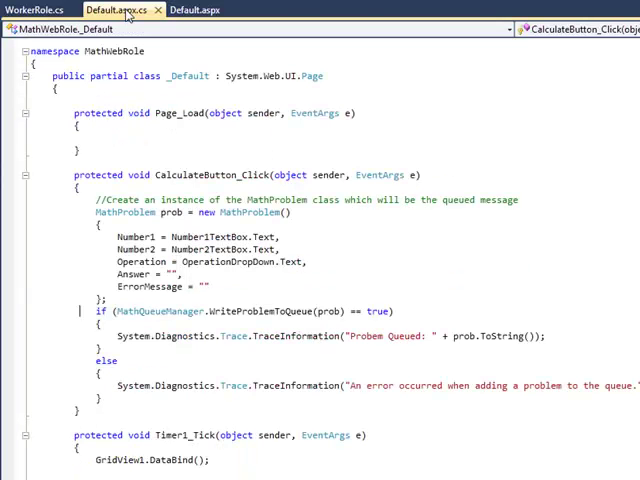
mouse_move(312, 284)
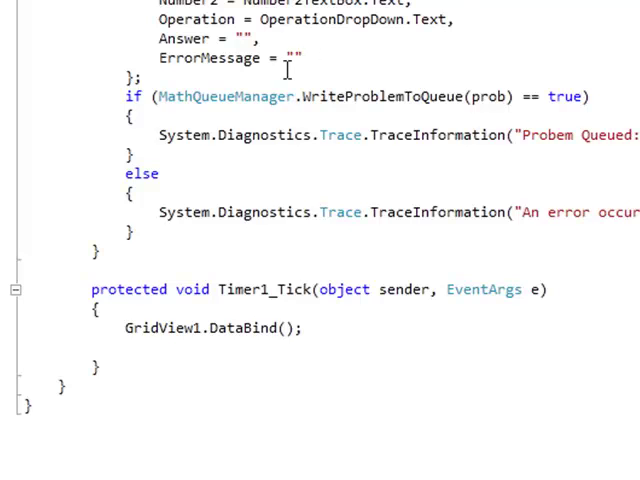
mouse_move(236, 88)
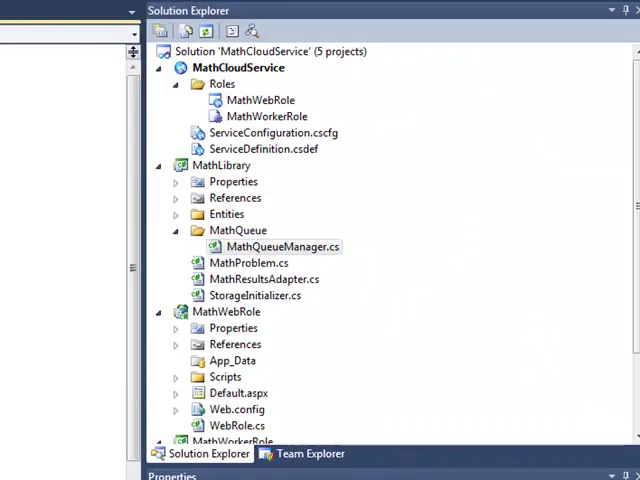
double_click(284, 246)
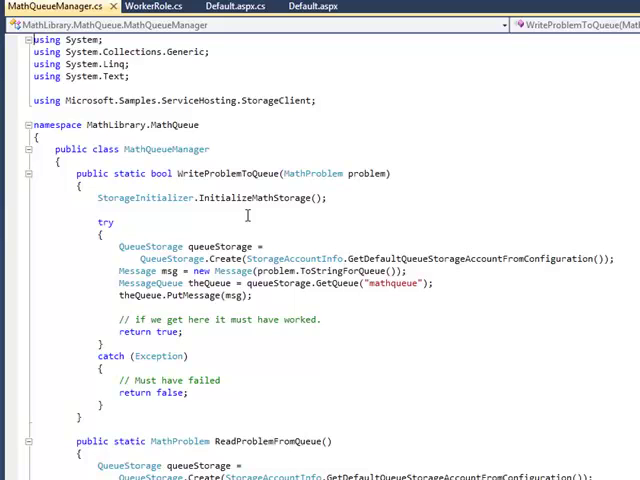
mouse_move(252, 216)
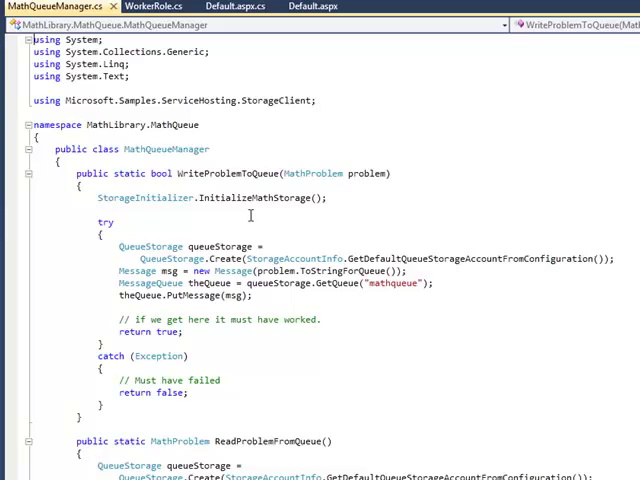
scroll(down, 3)
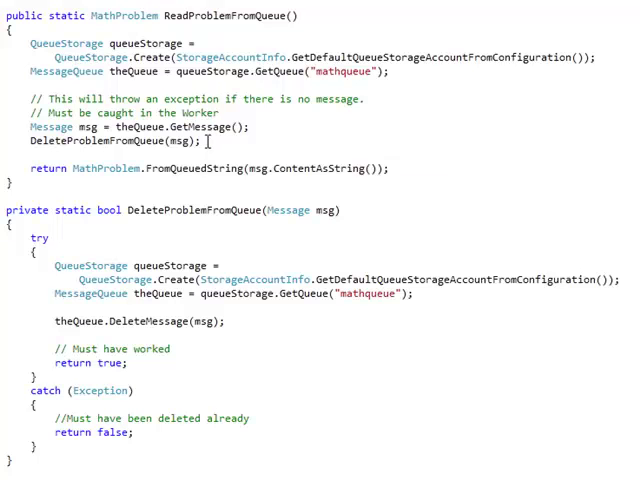
mouse_move(304, 168)
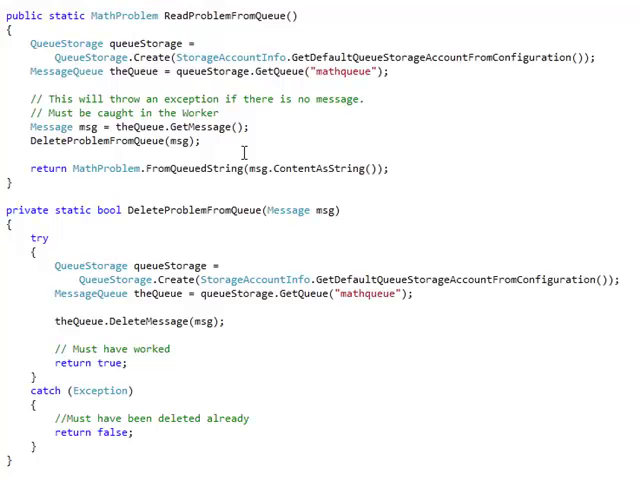
mouse_move(144, 18)
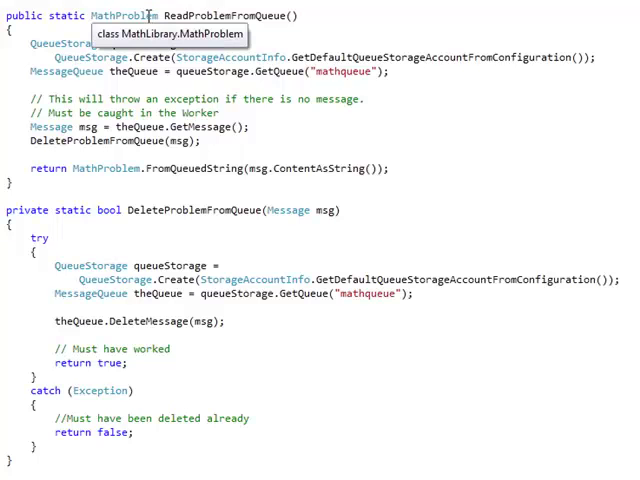